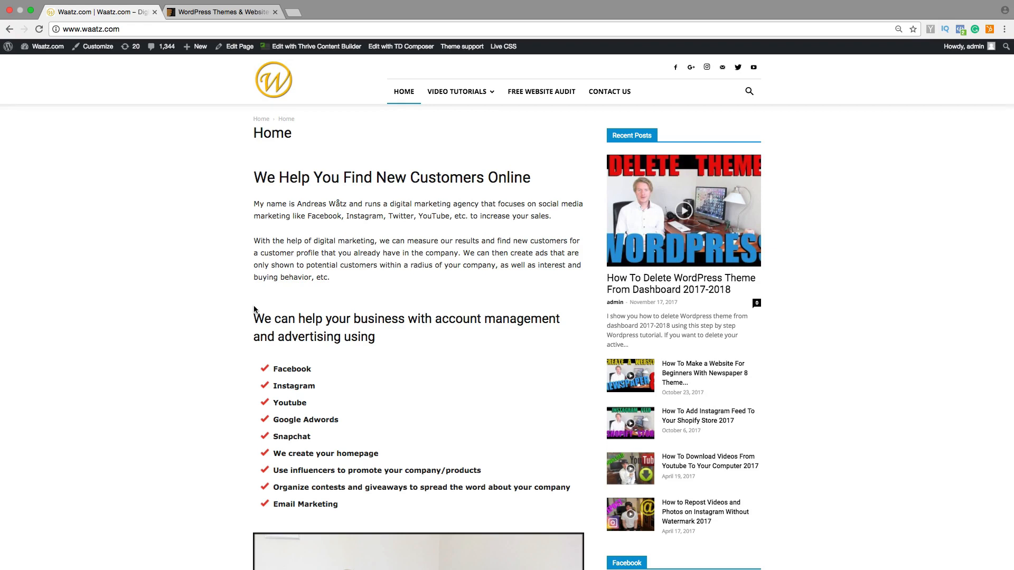
mouse_move(414, 328)
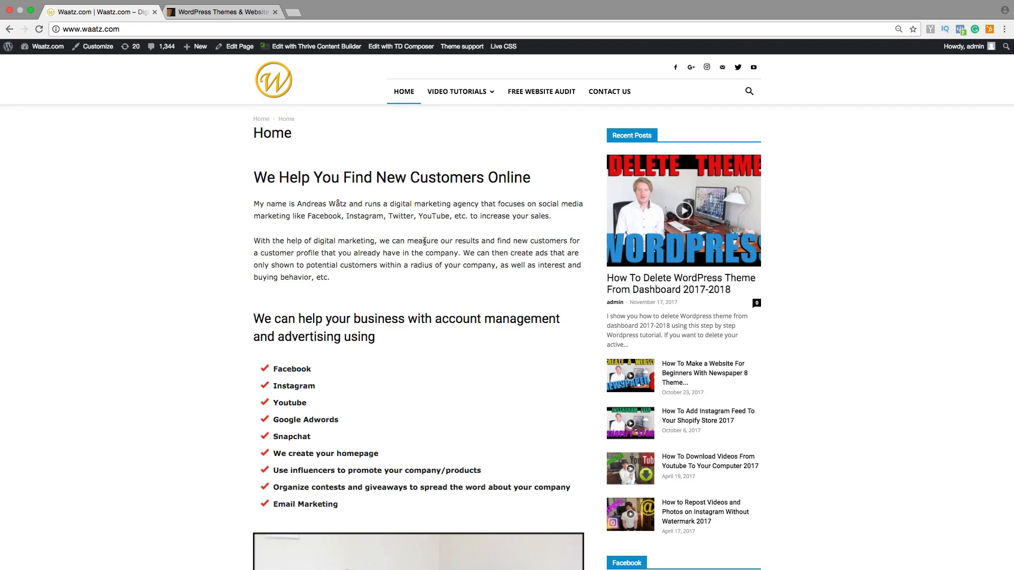
mouse_move(490, 391)
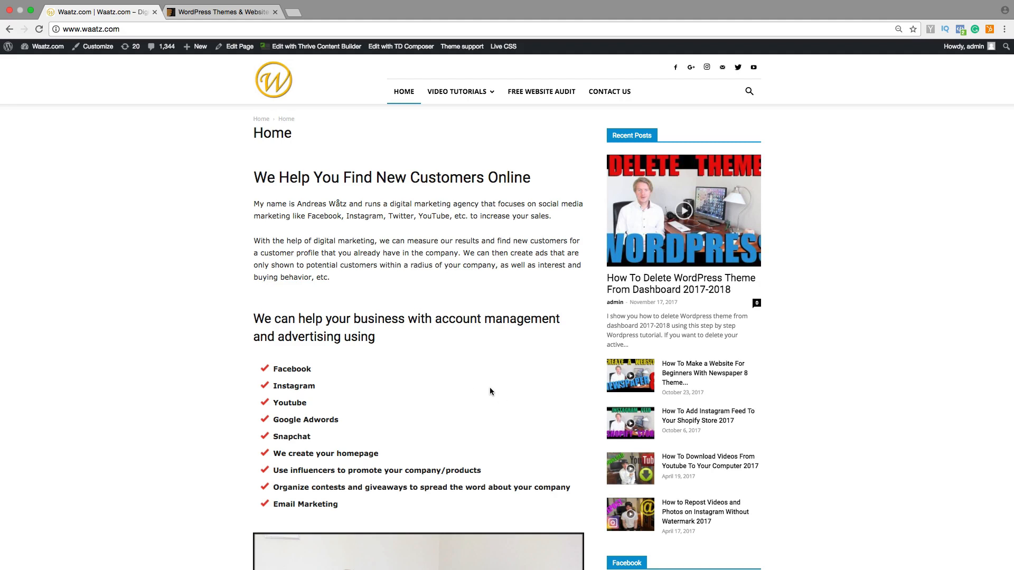
mouse_move(486, 392)
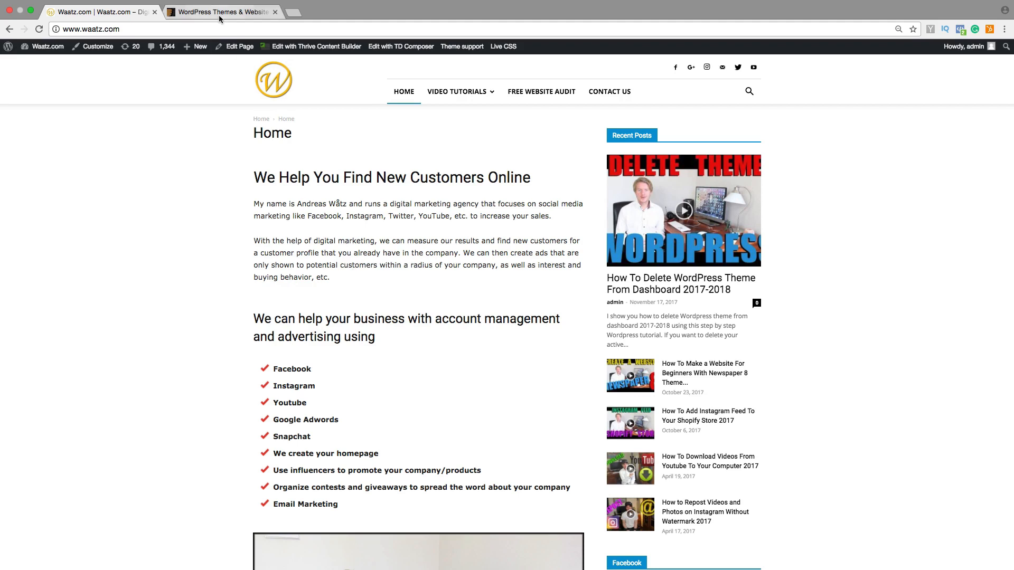
Step: Go to the ThemeForest account's Downloads page from the account menu
left_click(223, 11)
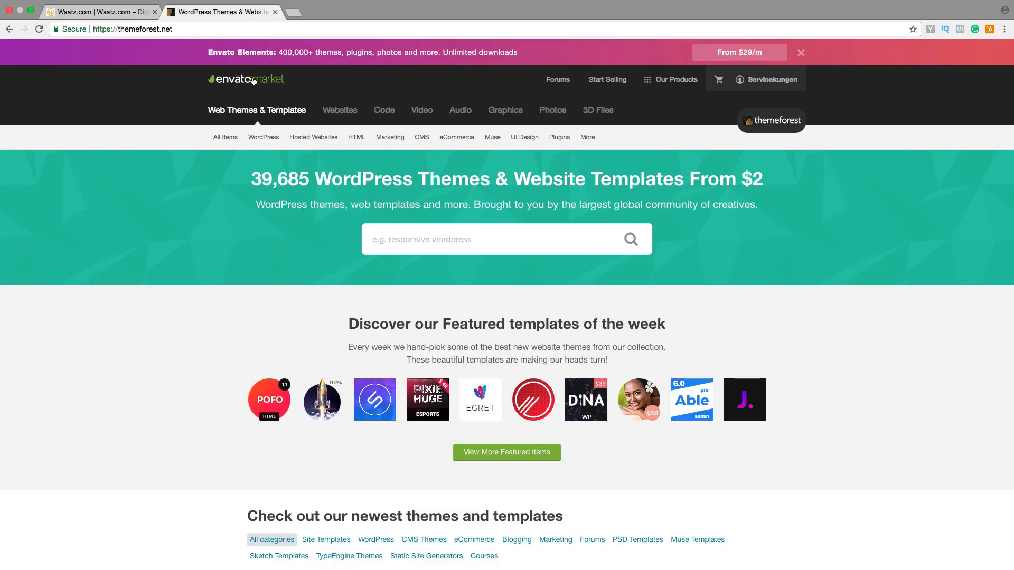
left_click(769, 80)
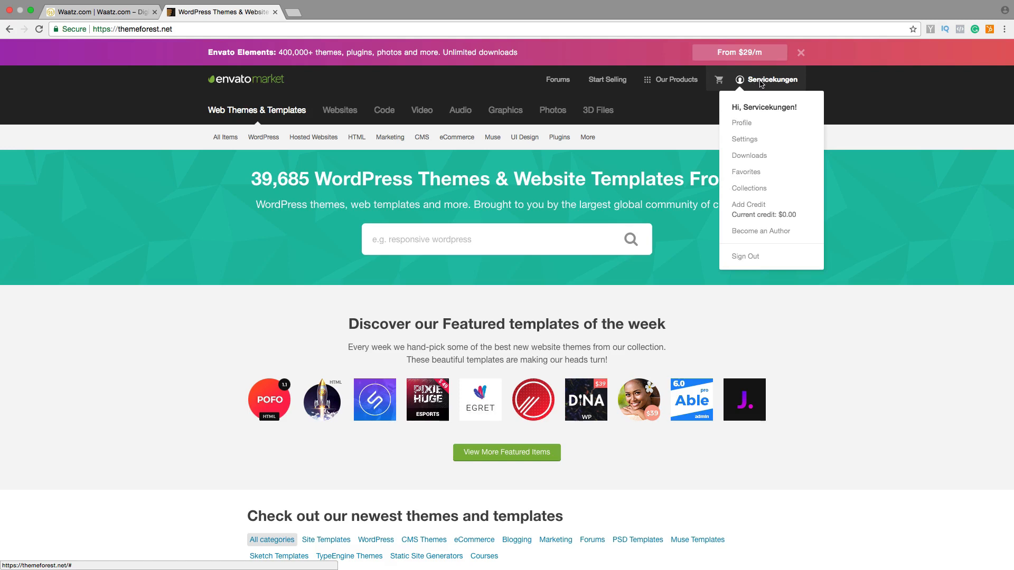
mouse_move(753, 98)
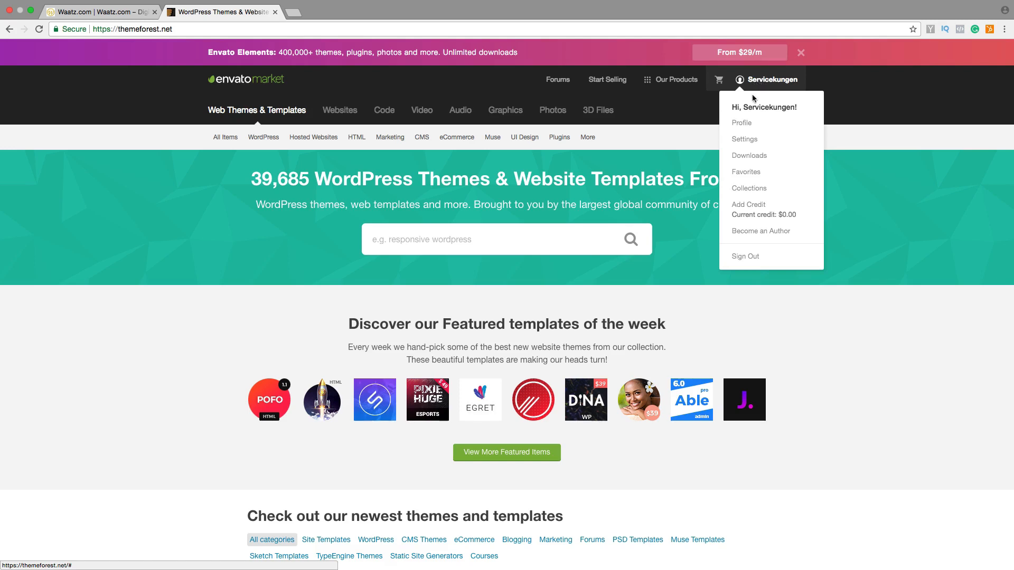
left_click(749, 155)
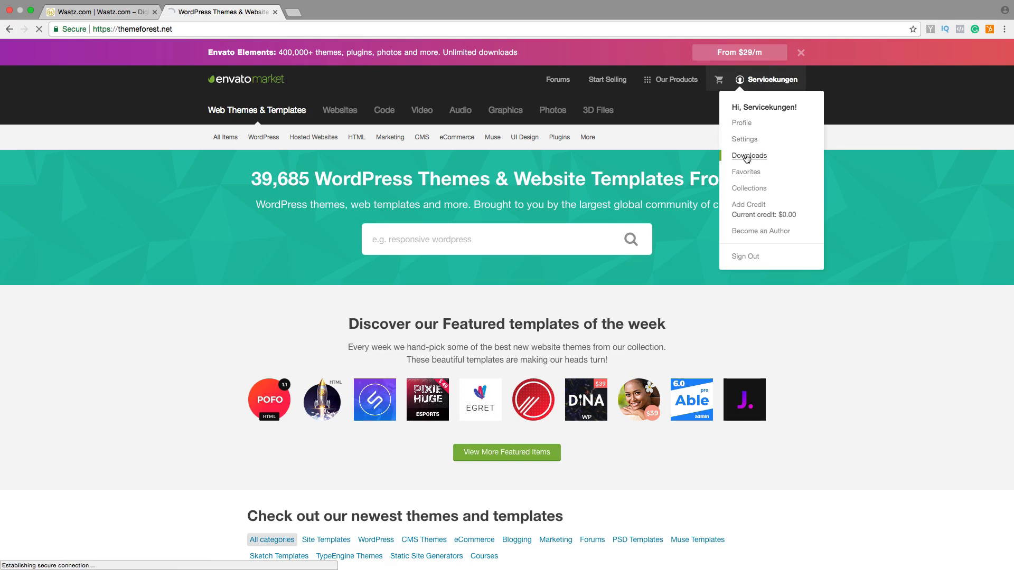
left_click(748, 155)
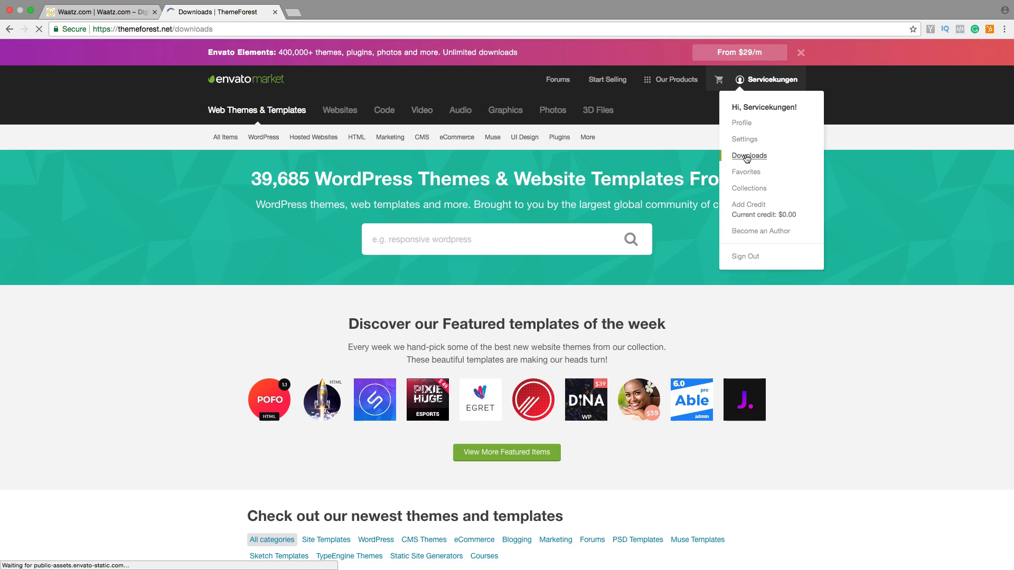
Step: Download Bridge as 'Installable WordPress file only', a 21.7 MB zip
left_click(749, 155)
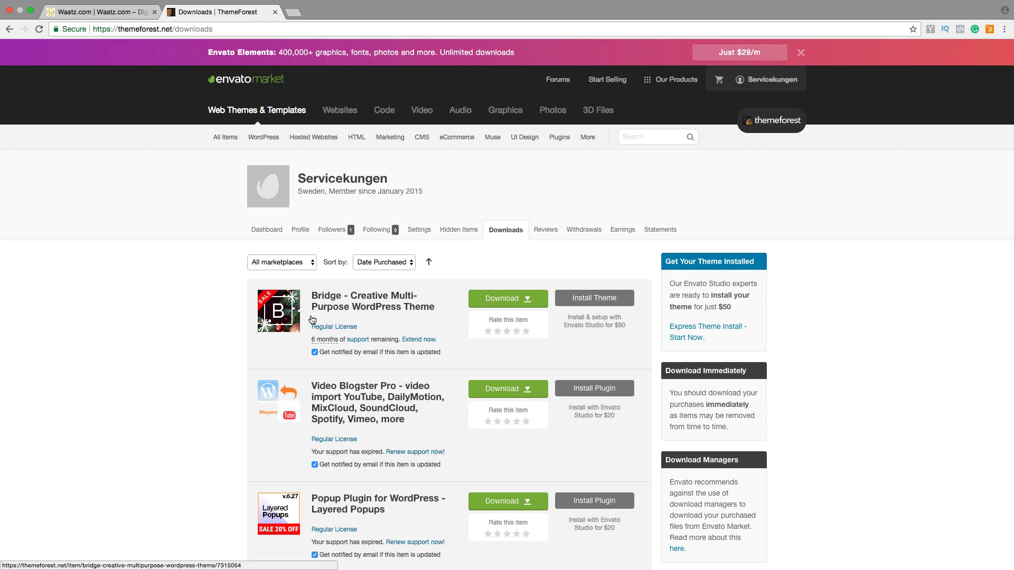
mouse_move(368, 322)
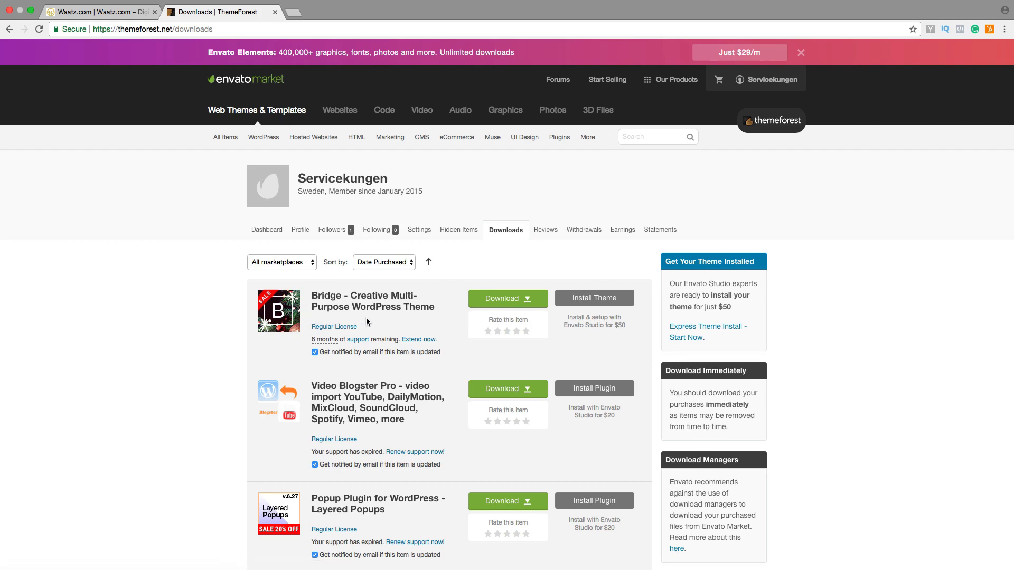
left_click(506, 297)
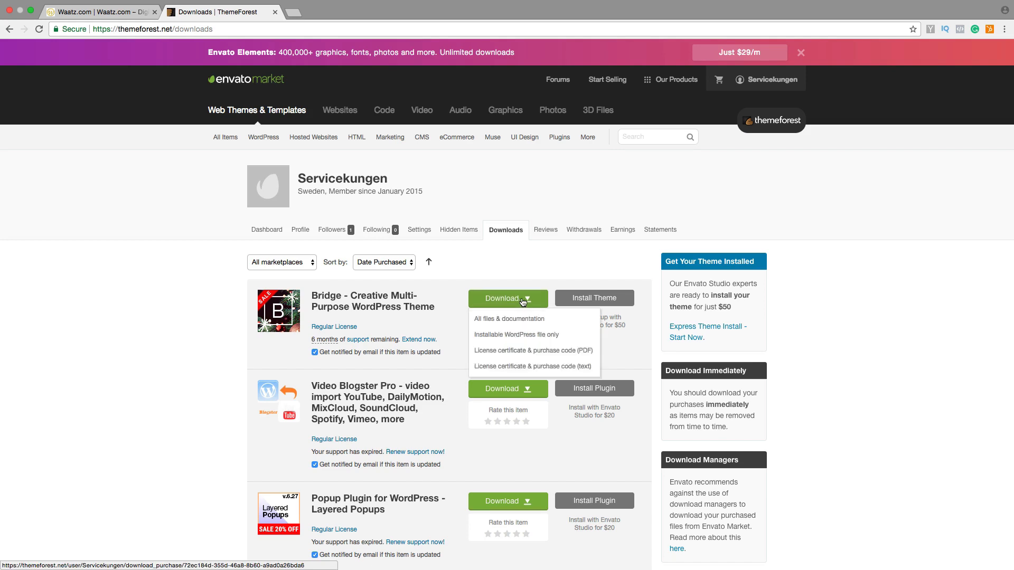
mouse_move(516, 334)
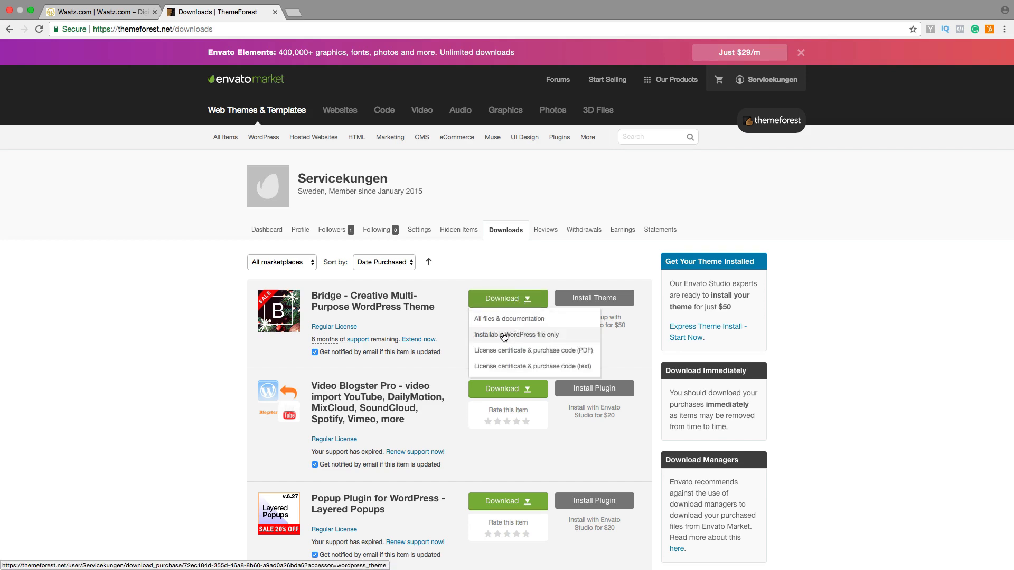
left_click(515, 334)
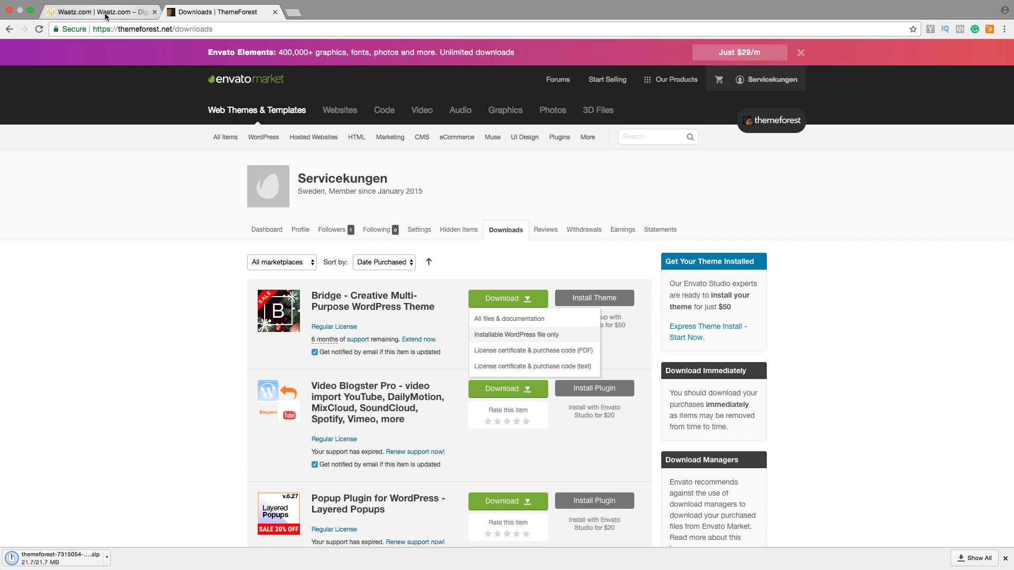
Step: Reach the Waatz.com admin Themes page via Dashboard, Appearance > Themes
left_click(97, 12)
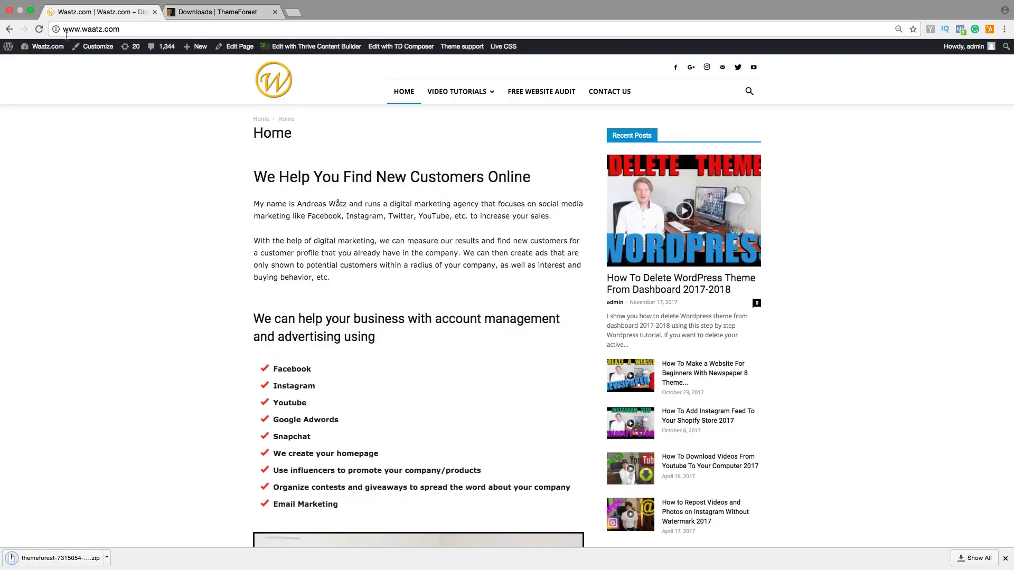
left_click(47, 45)
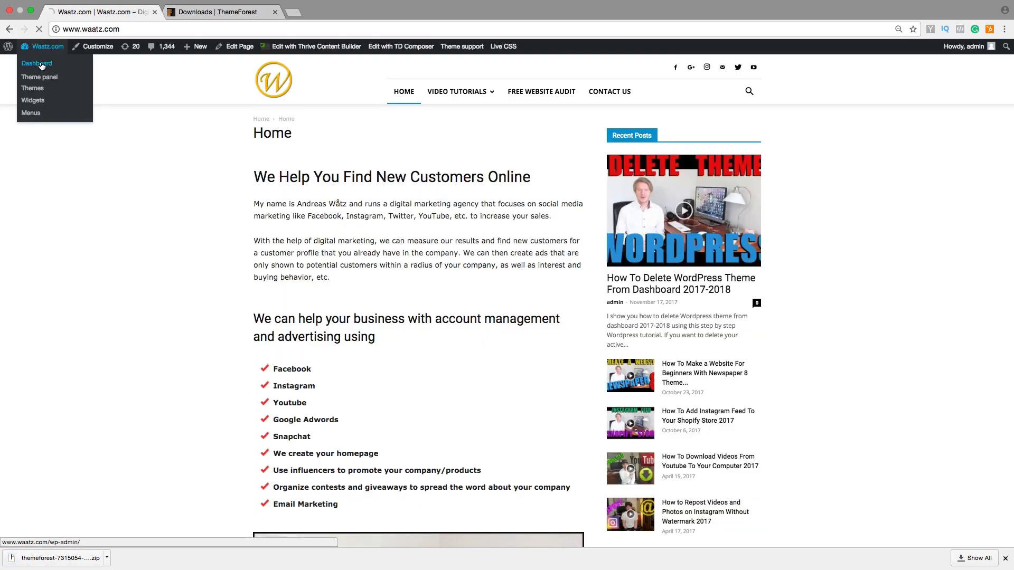
left_click(36, 63)
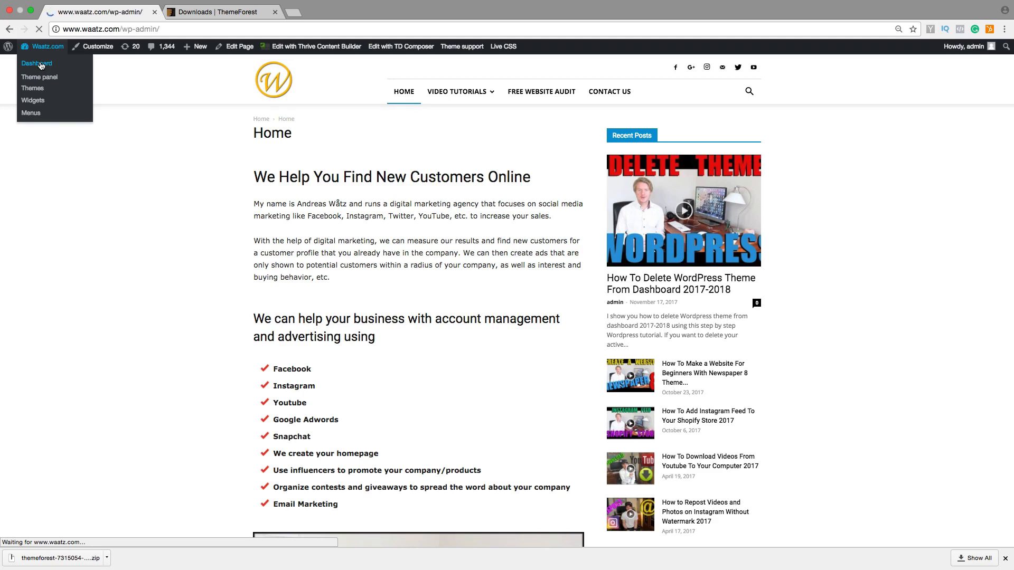
left_click(37, 63)
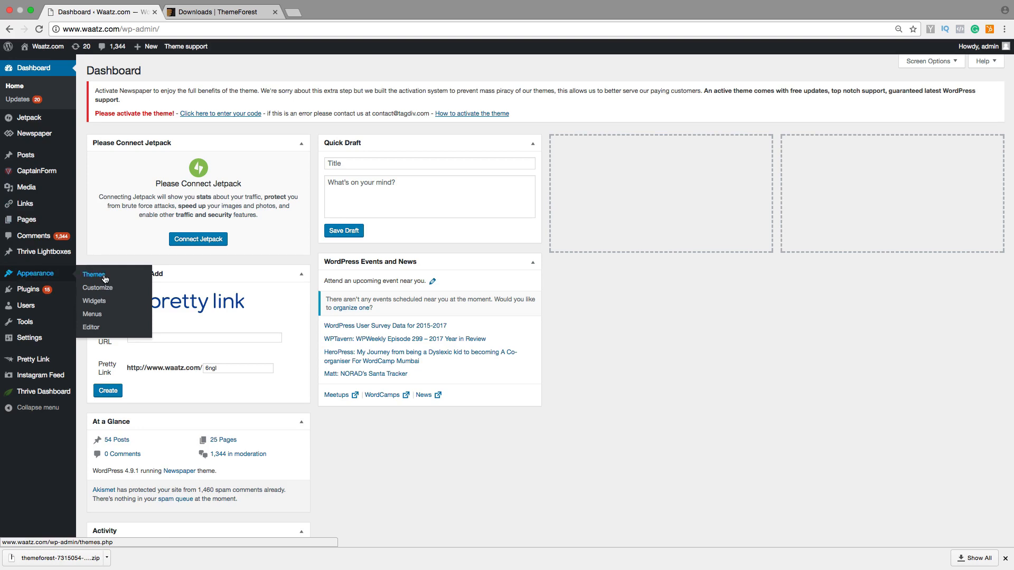
left_click(93, 274)
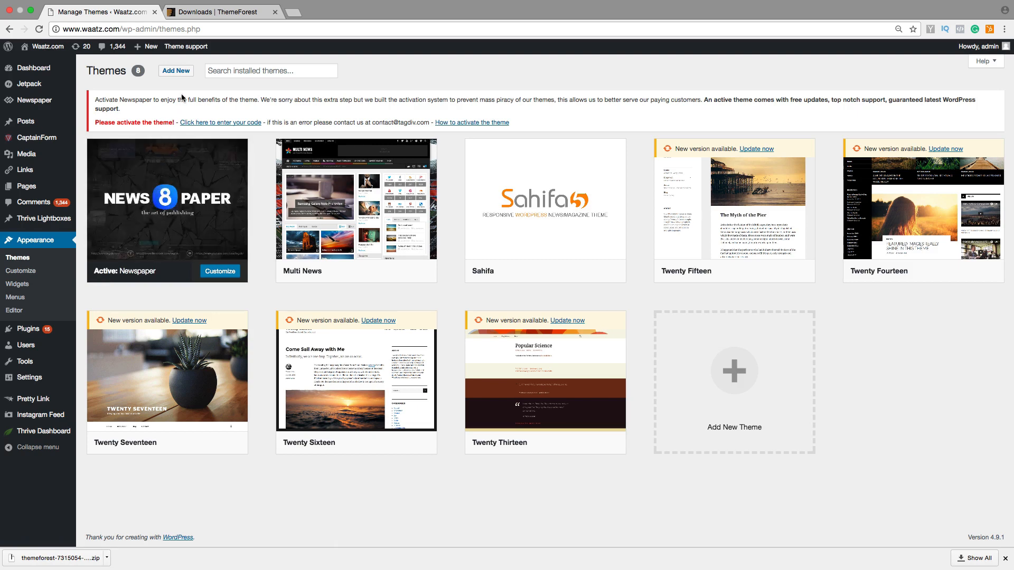
Step: Bring up the Add Themes zip upload form via Add New and Upload Theme
left_click(175, 71)
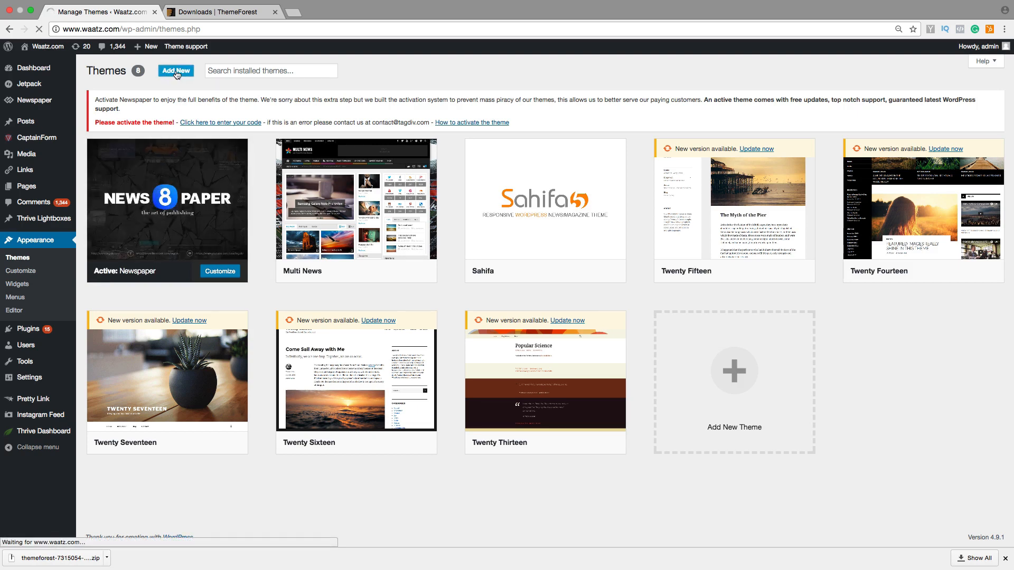
left_click(175, 70)
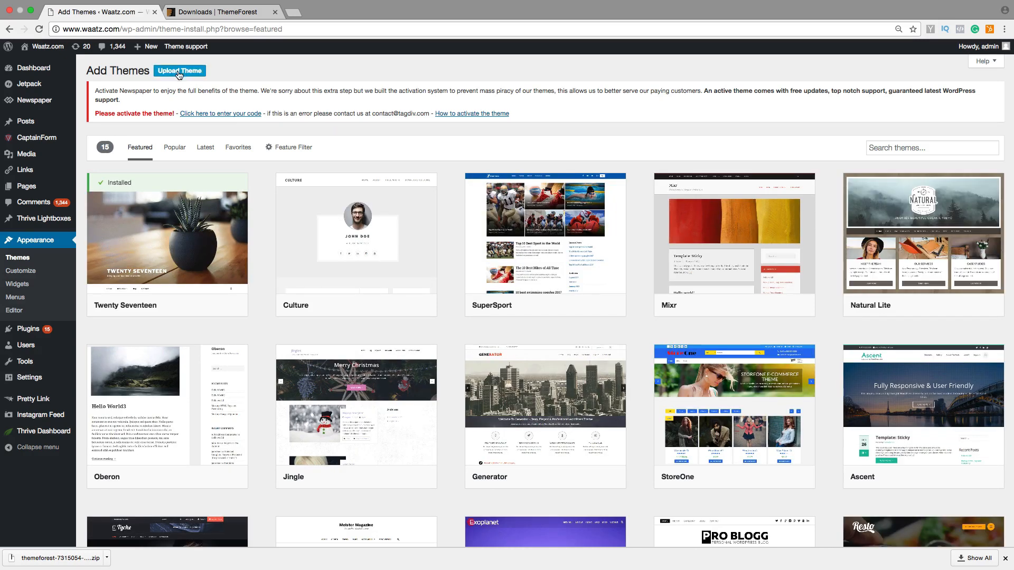
left_click(179, 71)
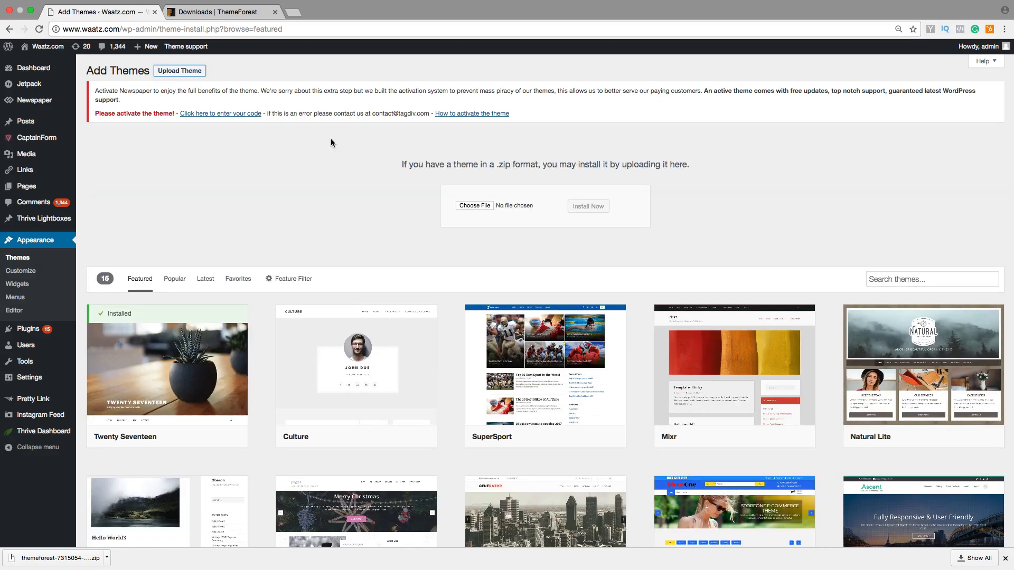
Step: Choose the ThemeForest Bridge zip from the Desktop and start its upload
left_click(474, 206)
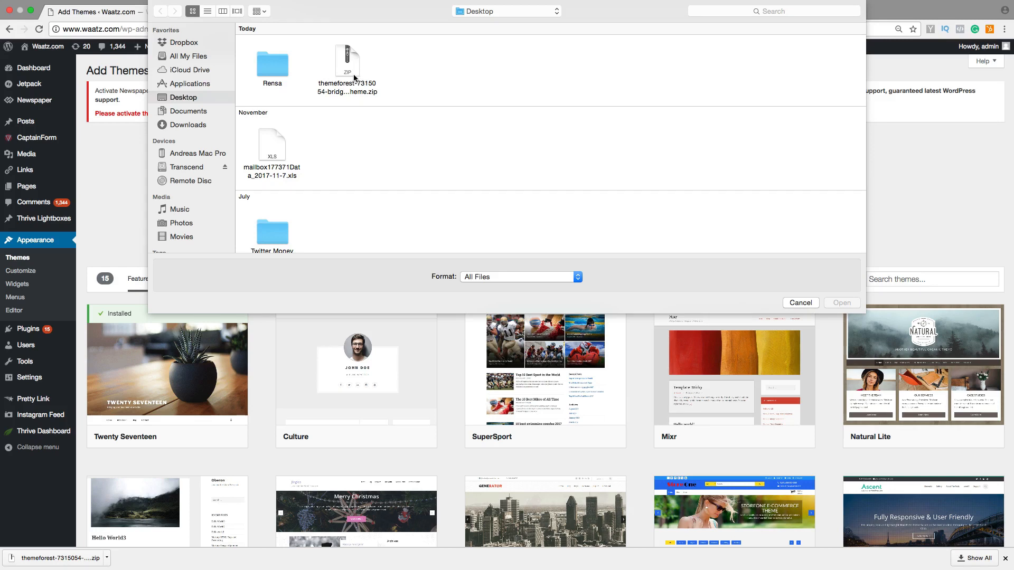
left_click(346, 70)
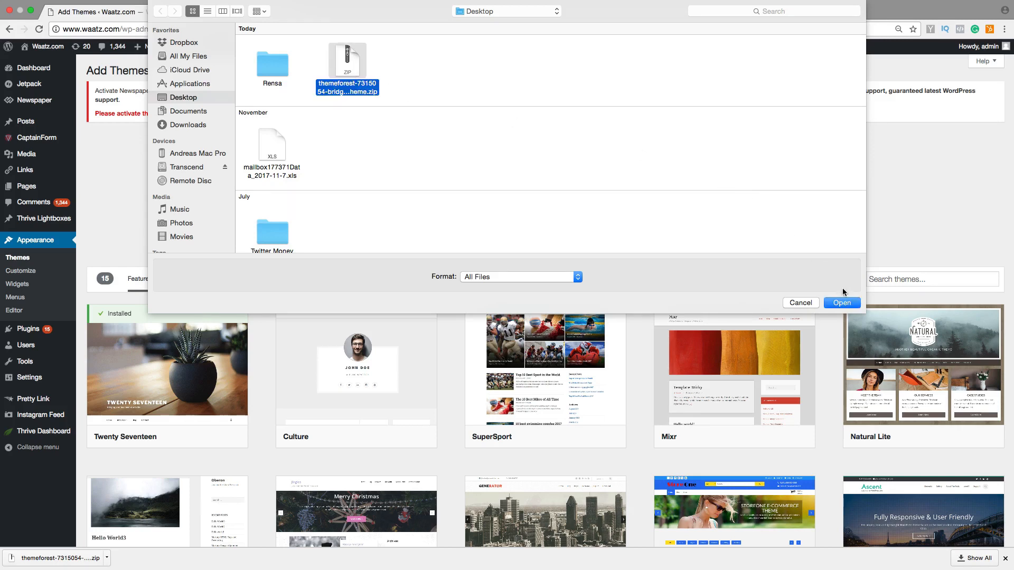
left_click(841, 302)
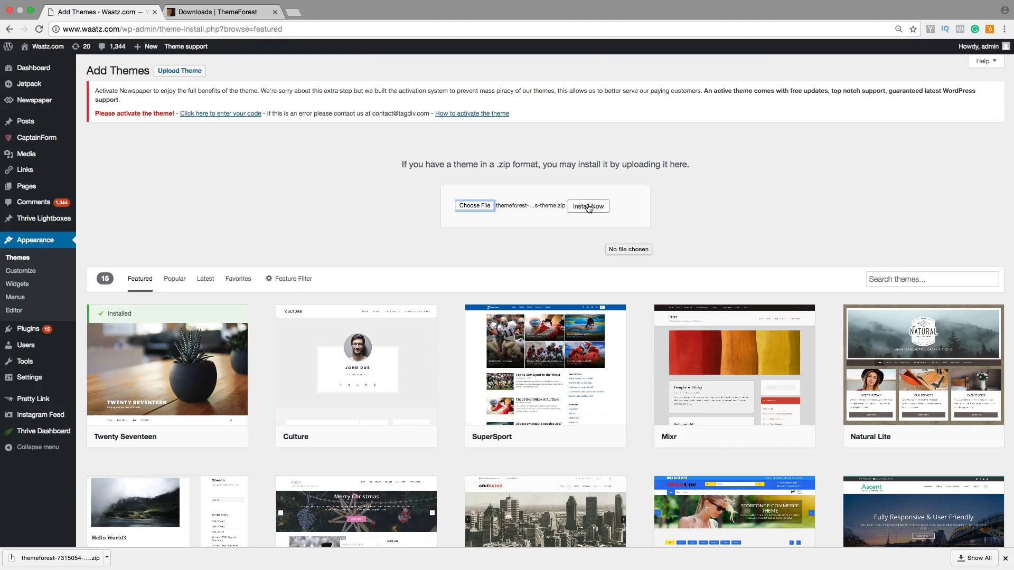
left_click(587, 205)
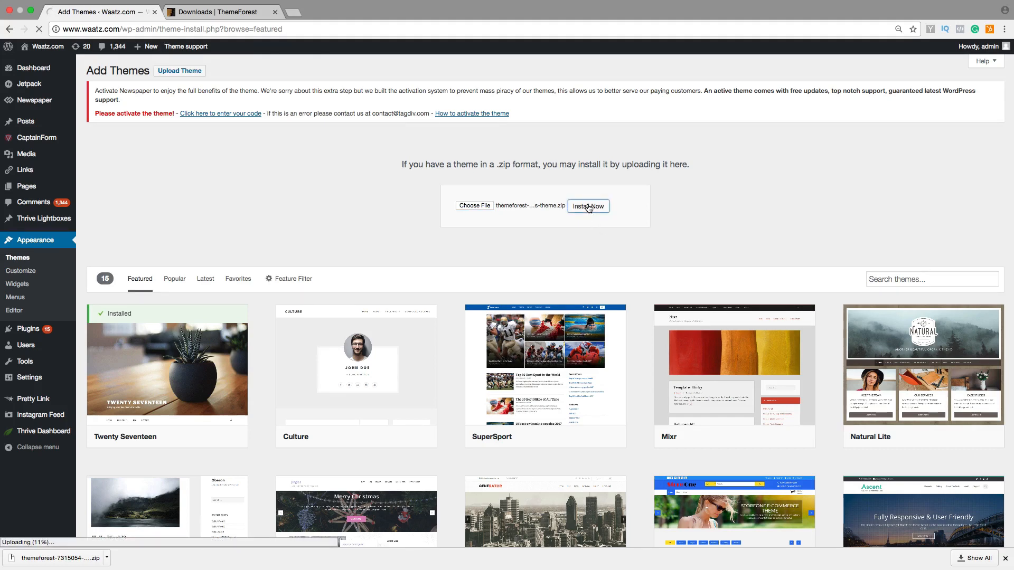
Step: Install Bridge from the uploaded zip and make it the active theme
left_click(588, 205)
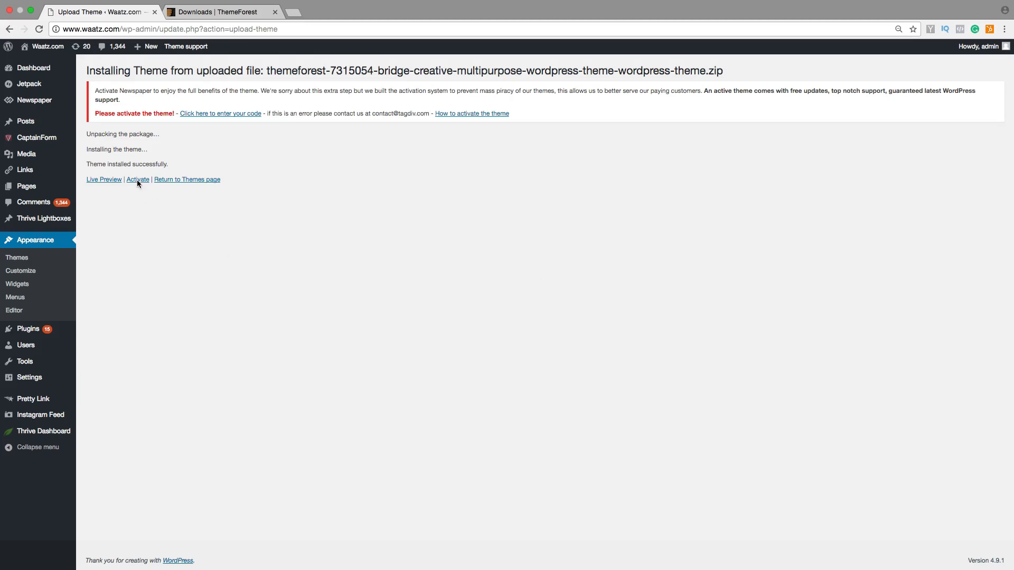
left_click(138, 179)
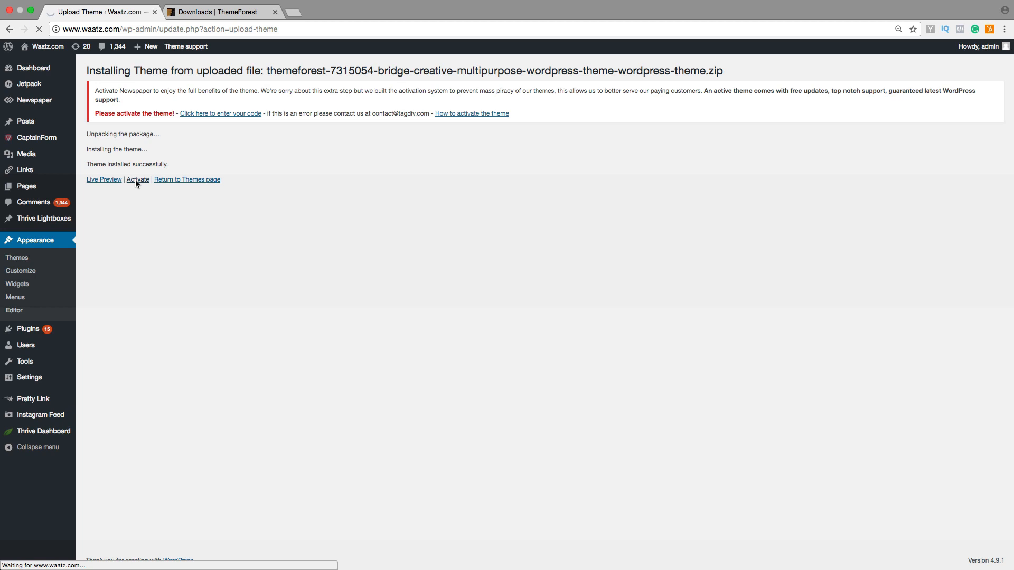
left_click(137, 179)
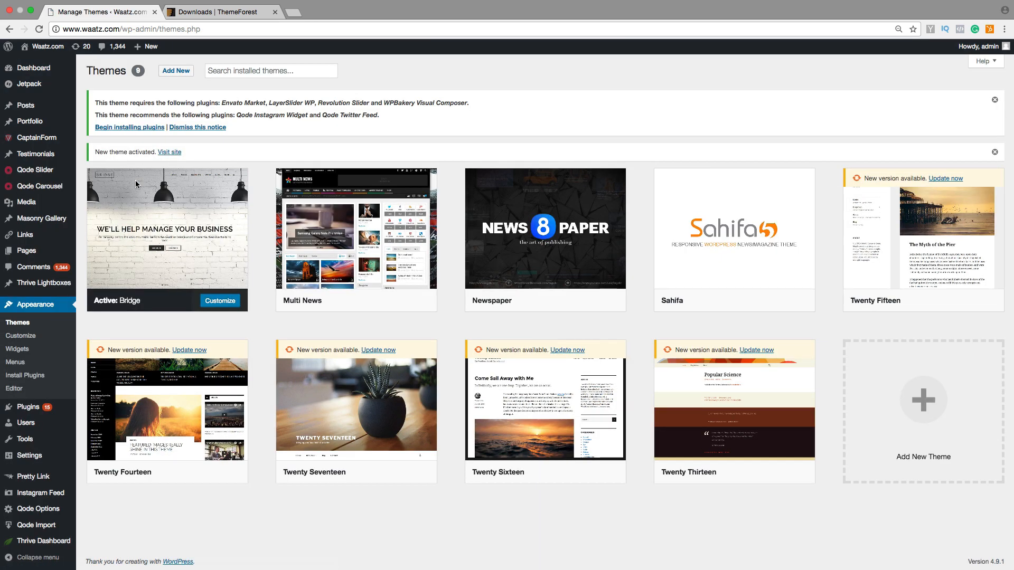
mouse_move(132, 252)
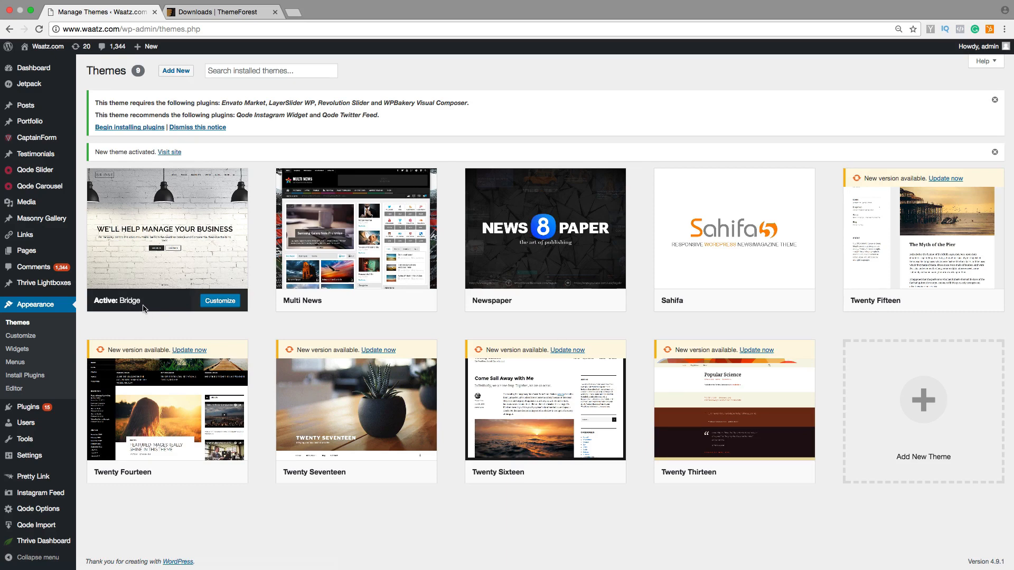
mouse_move(161, 305)
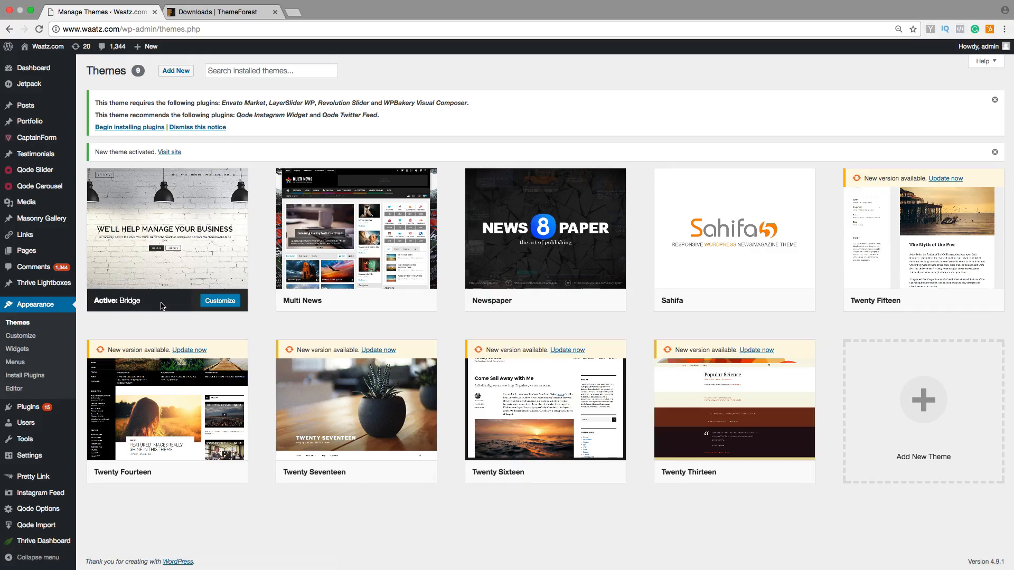
mouse_move(158, 307)
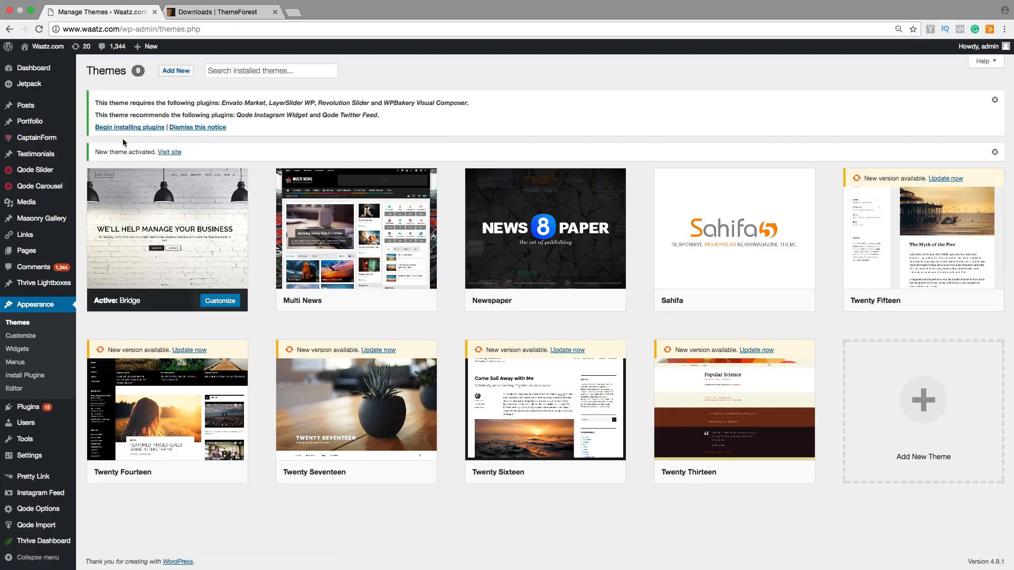
mouse_move(126, 130)
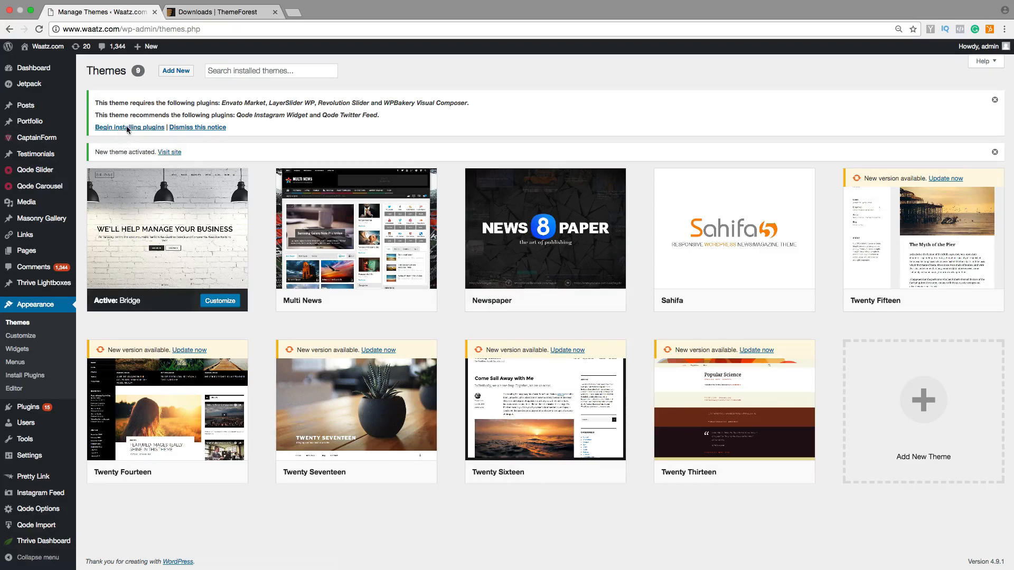
Step: Begin installing plugins with all six checked and the Install bulk action applied
left_click(129, 127)
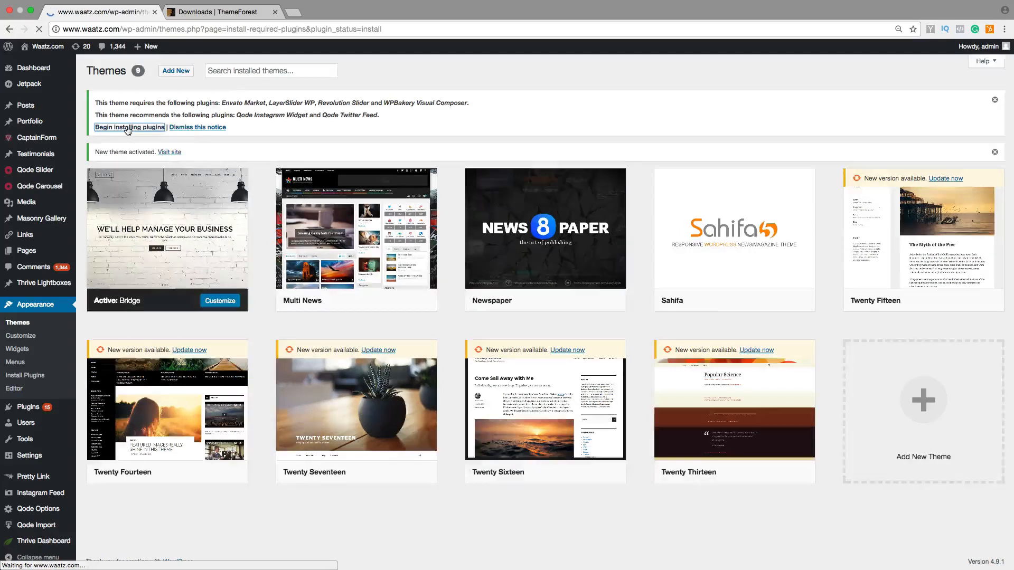
left_click(129, 127)
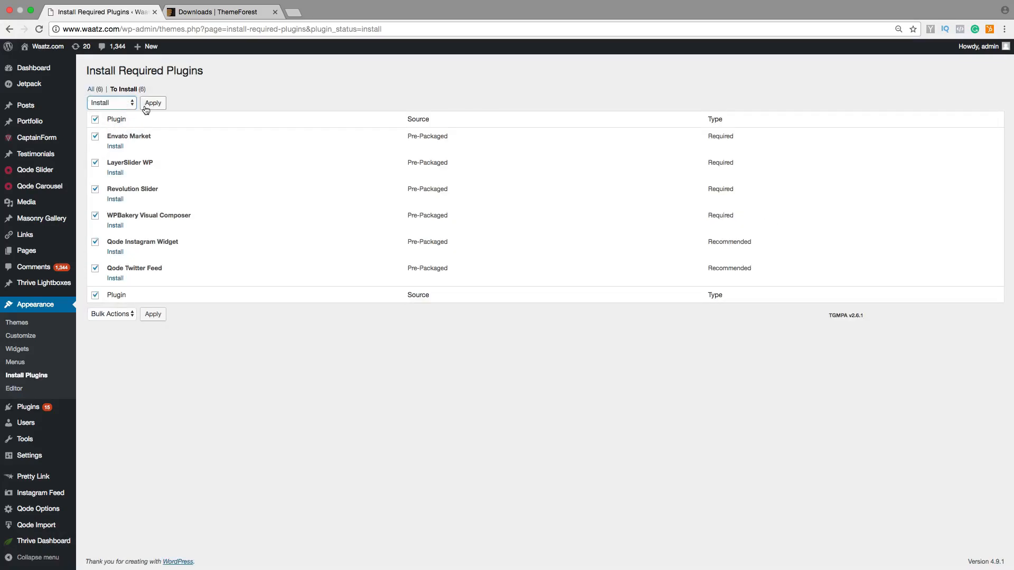
left_click(153, 103)
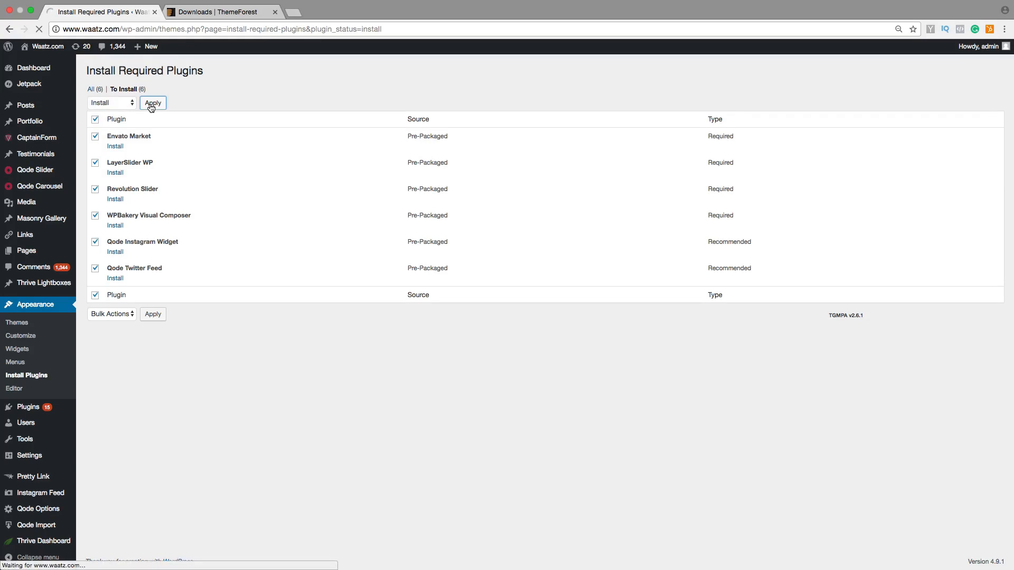
Step: Finish the bulk install (five succeed, WPBakery fails) and return to the plugins installer
left_click(153, 103)
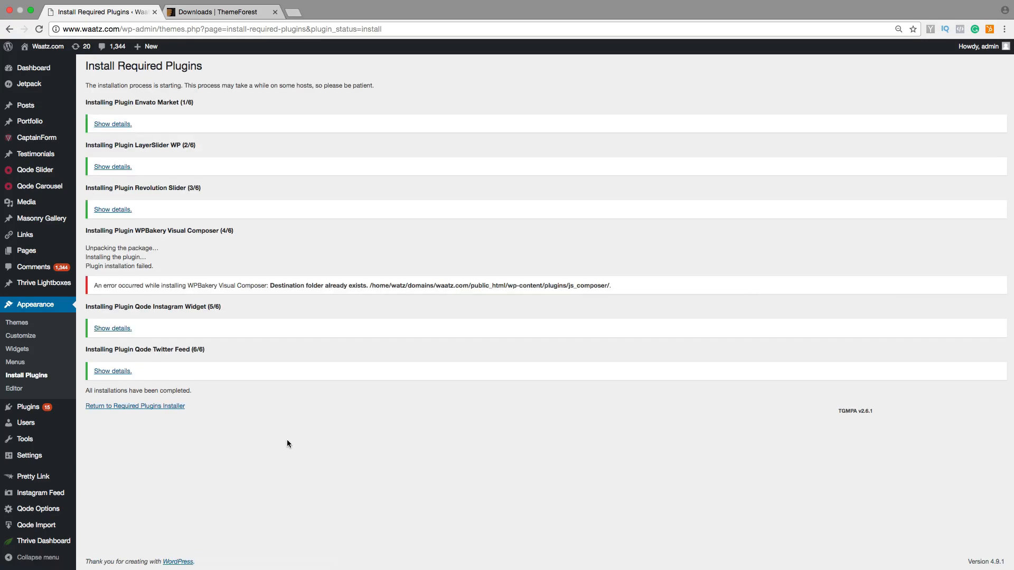
mouse_move(134, 283)
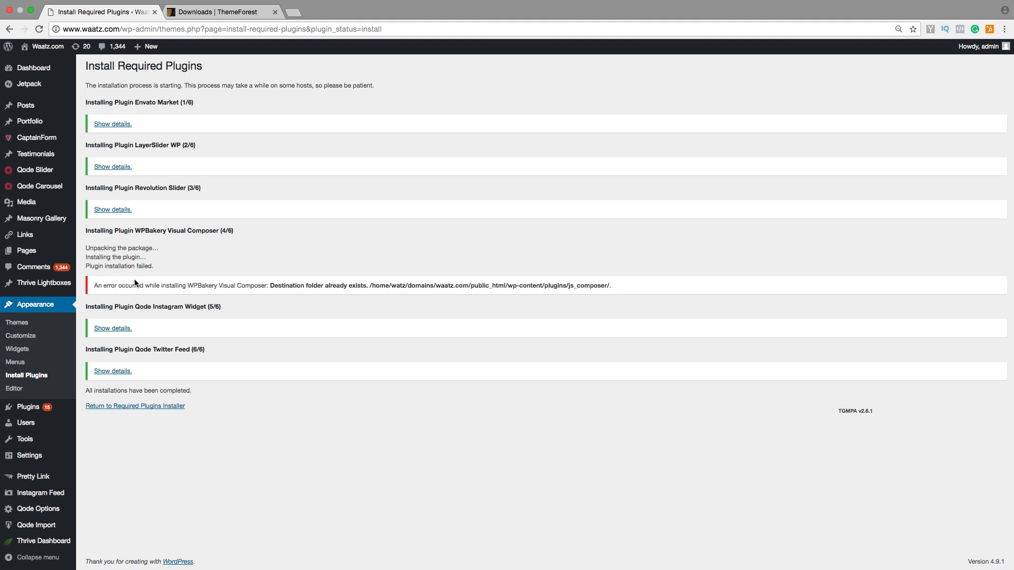
mouse_move(281, 285)
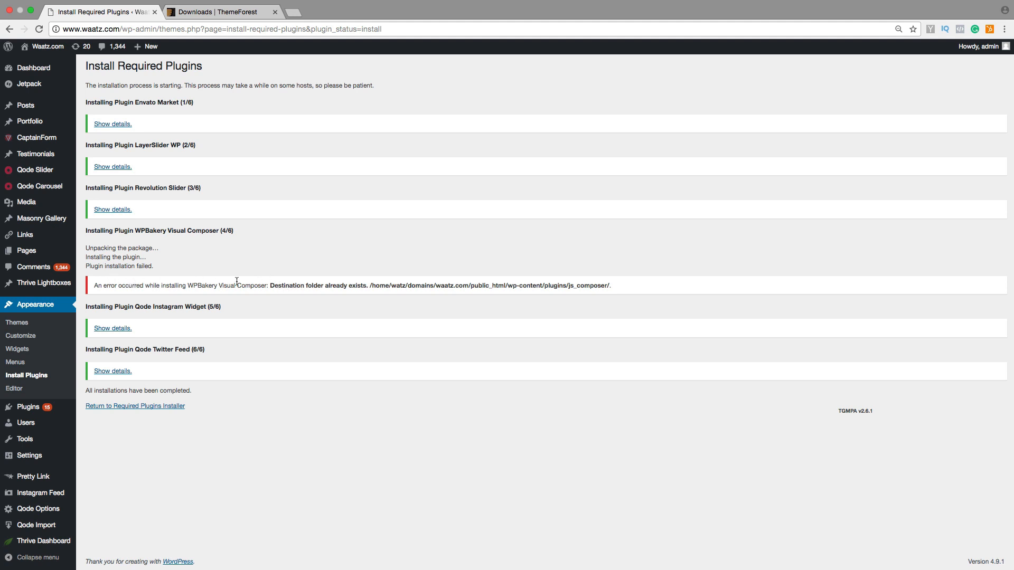
mouse_move(122, 414)
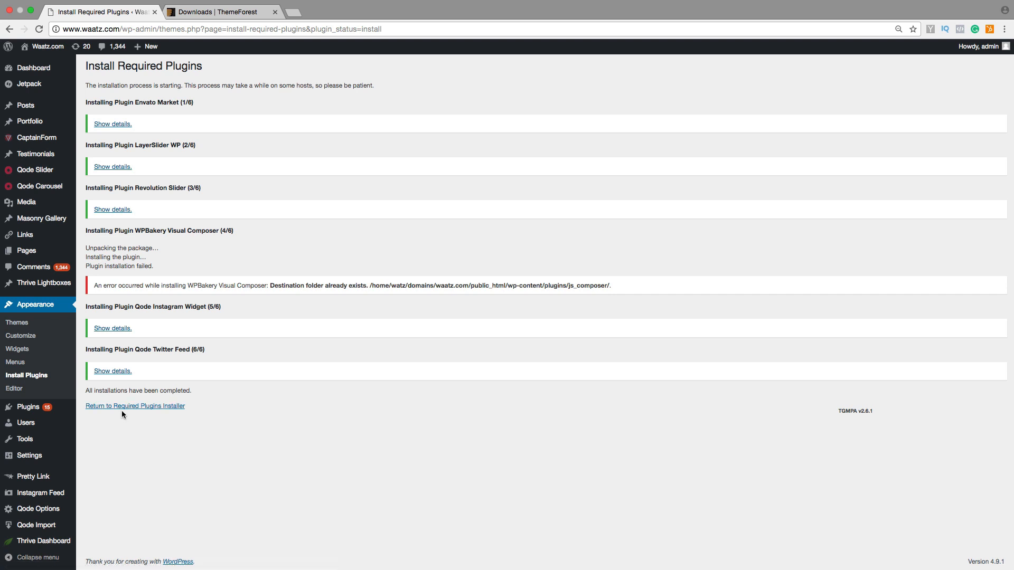
left_click(134, 406)
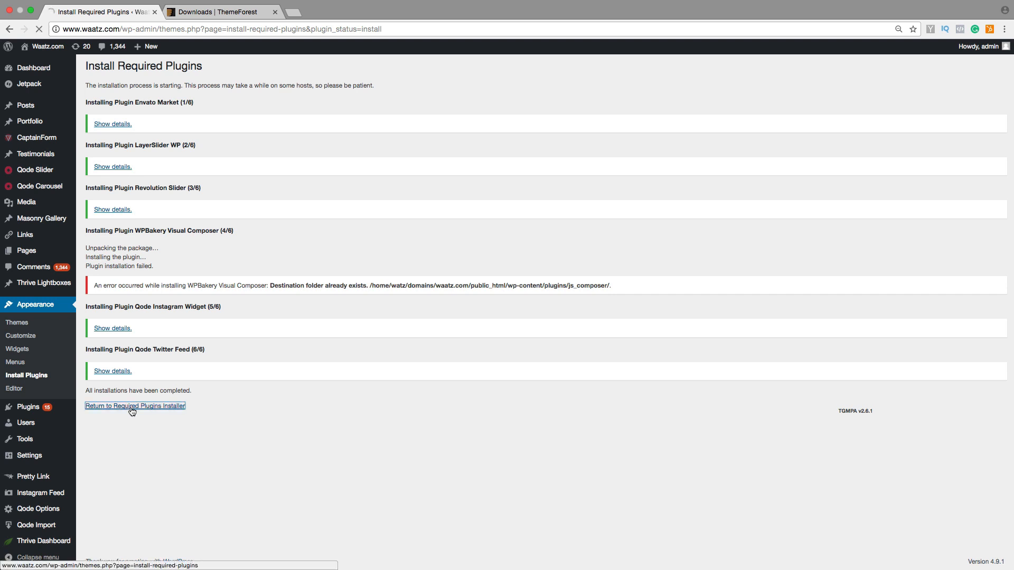
Step: Select all five installed Bridge plugins and apply the Activate bulk action
left_click(135, 405)
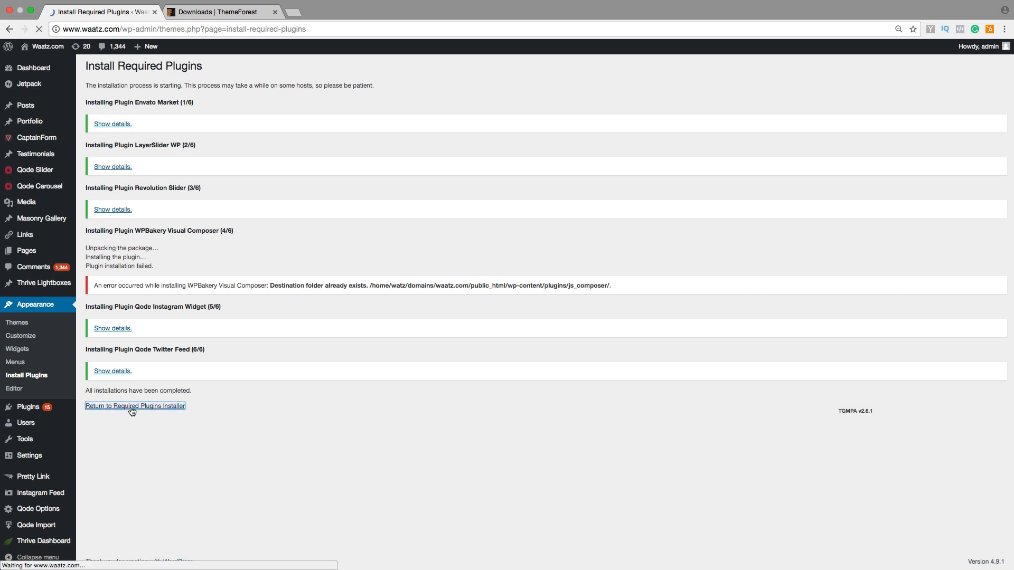
left_click(134, 405)
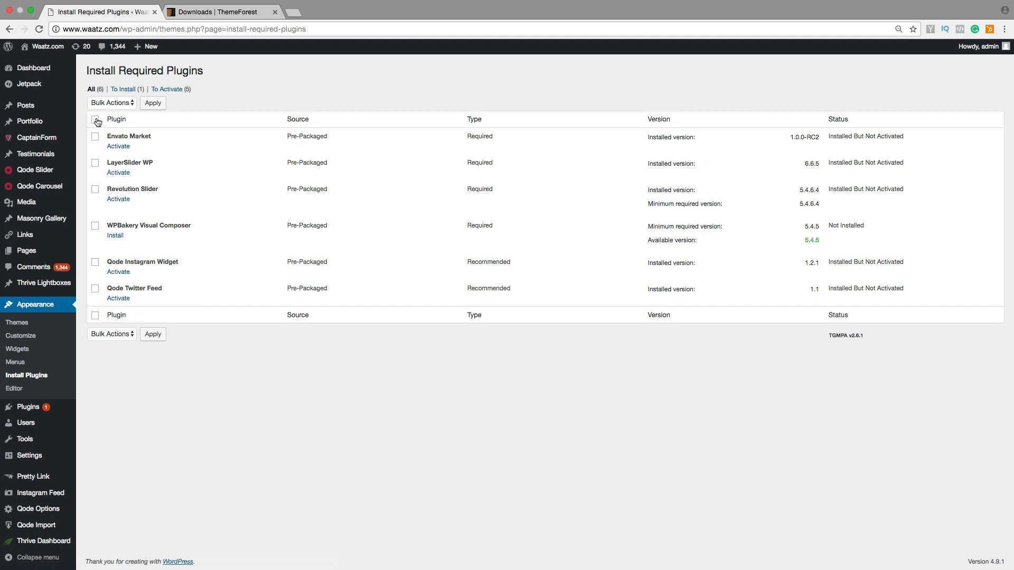
left_click(95, 123)
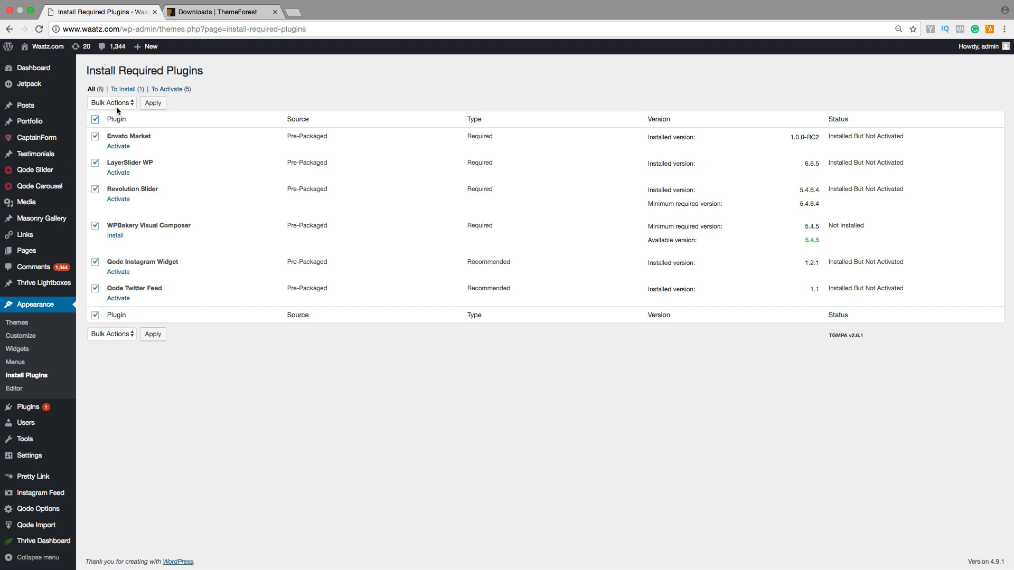
left_click(112, 103)
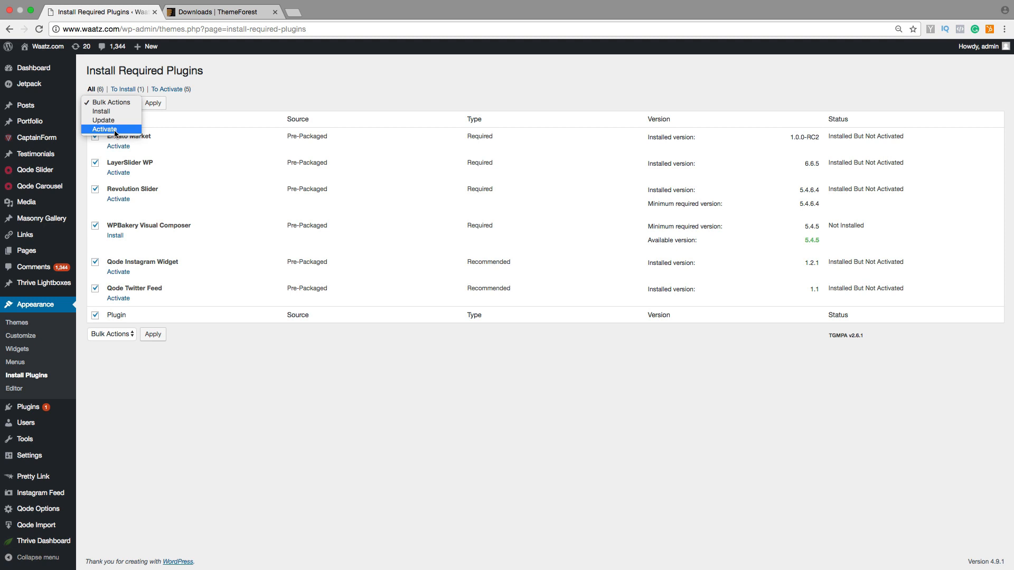
left_click(105, 129)
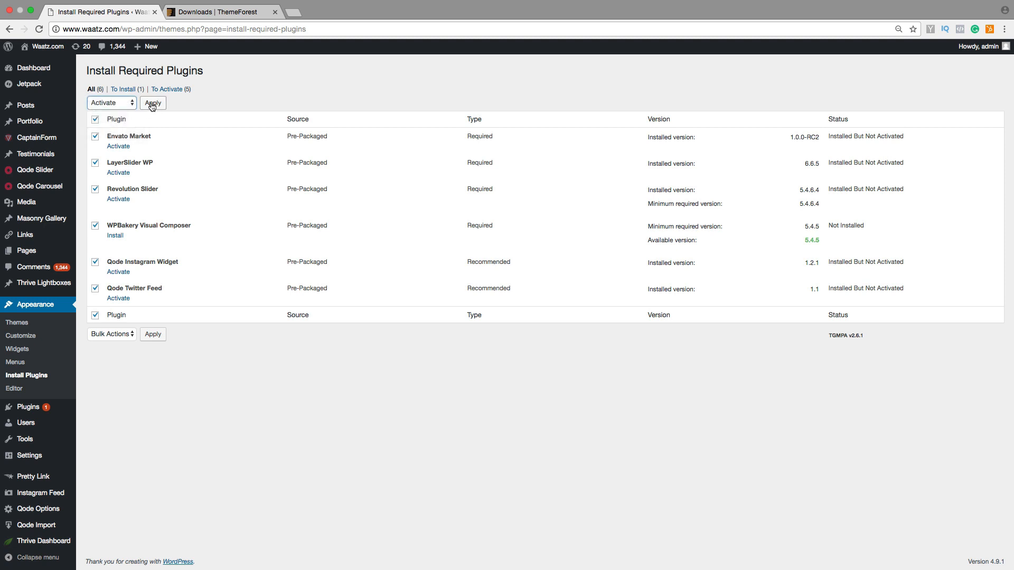
left_click(153, 103)
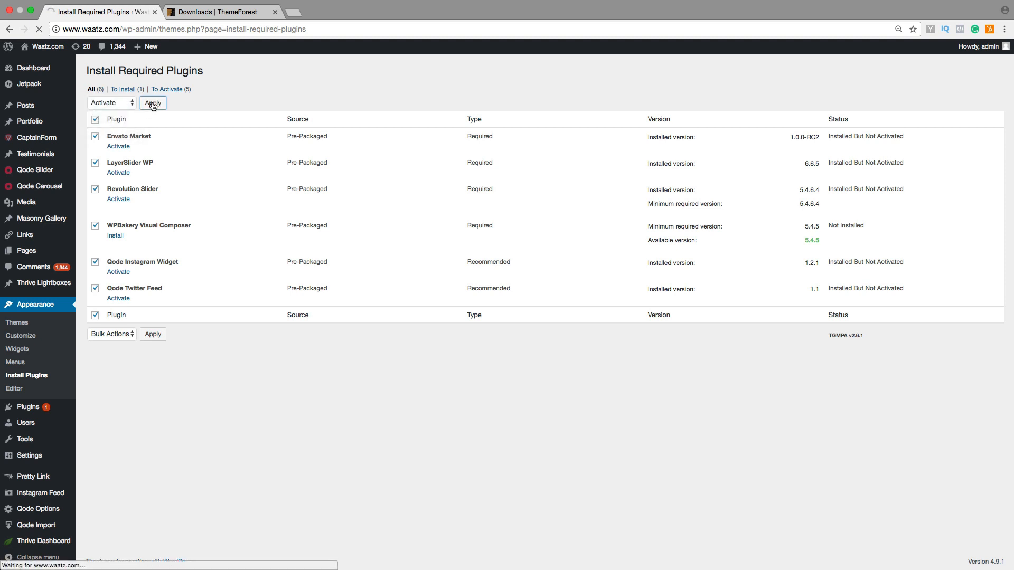
left_click(152, 102)
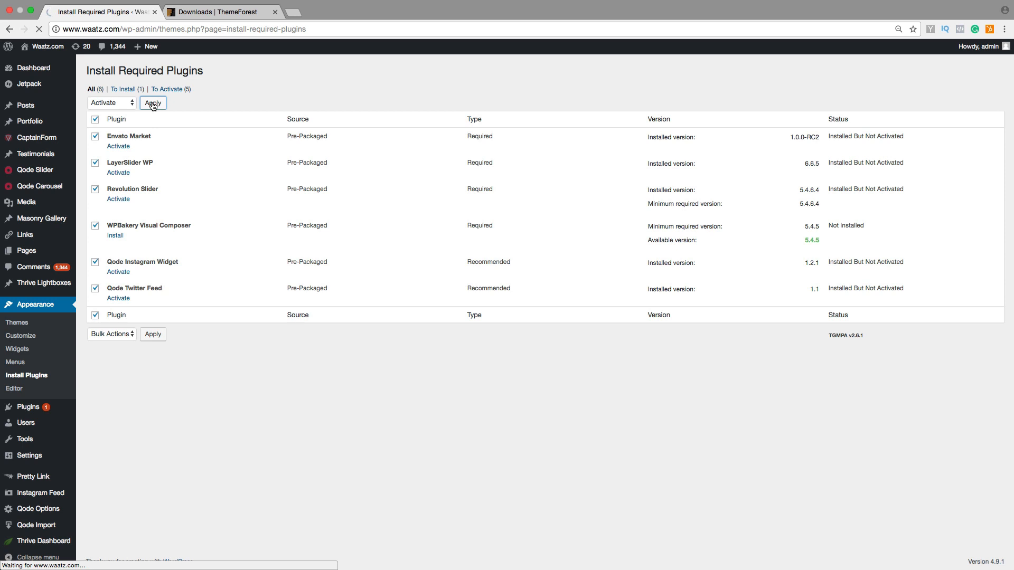
left_click(152, 103)
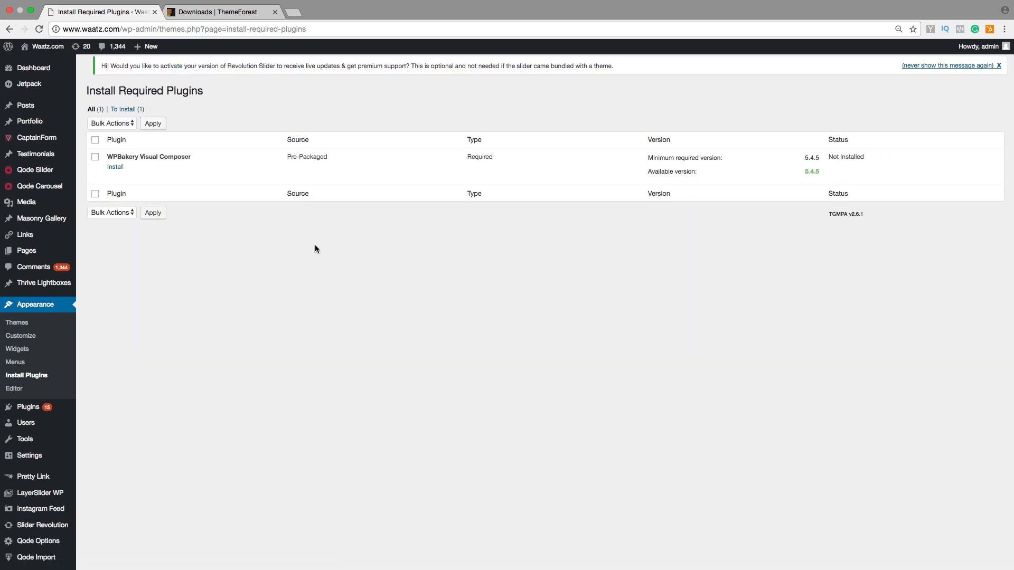